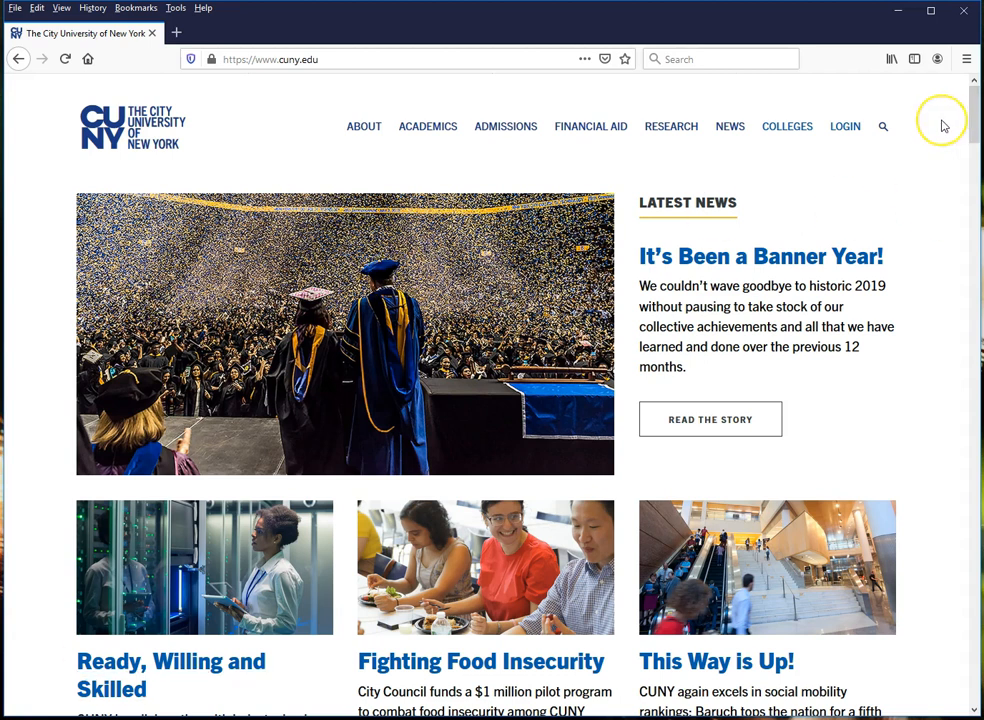
Choose Blackboard from the CUNY LOGIN menu to reach the CUNY Login page
{"action": "left_click", "coordinate": [844, 126]}
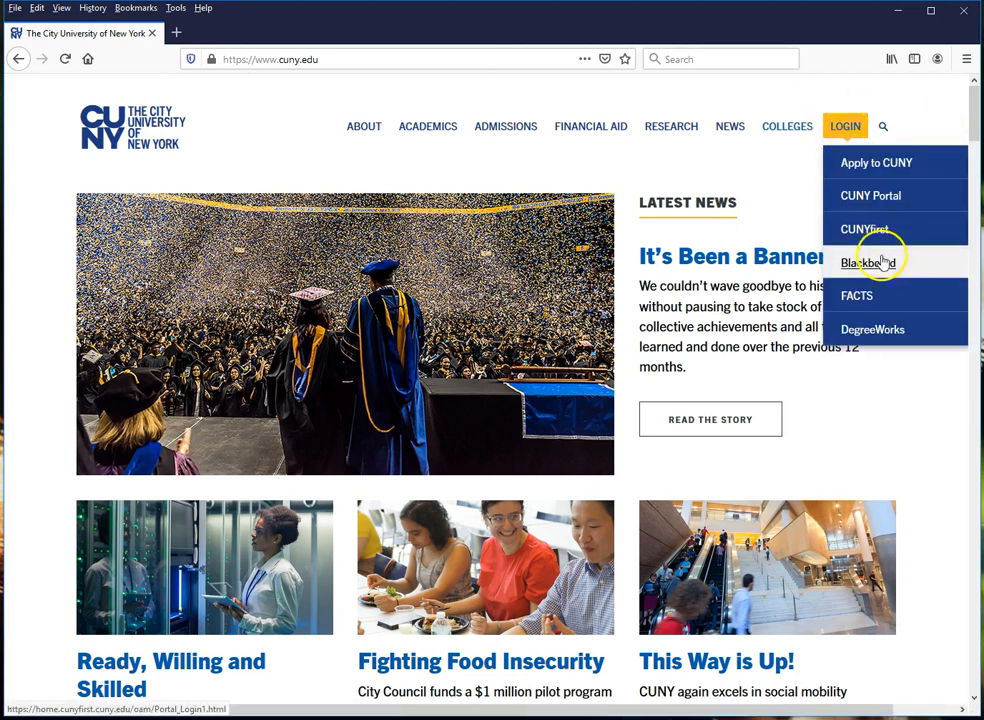
{"action": "left_click", "coordinate": [866, 262]}
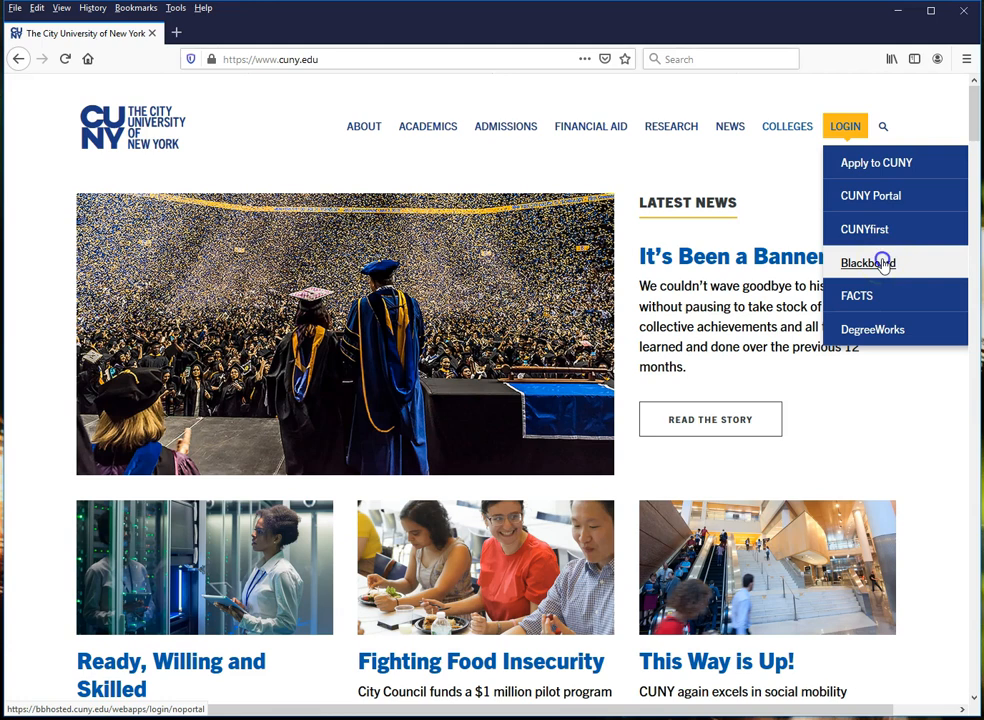
{"action": "left_click", "coordinate": [870, 262]}
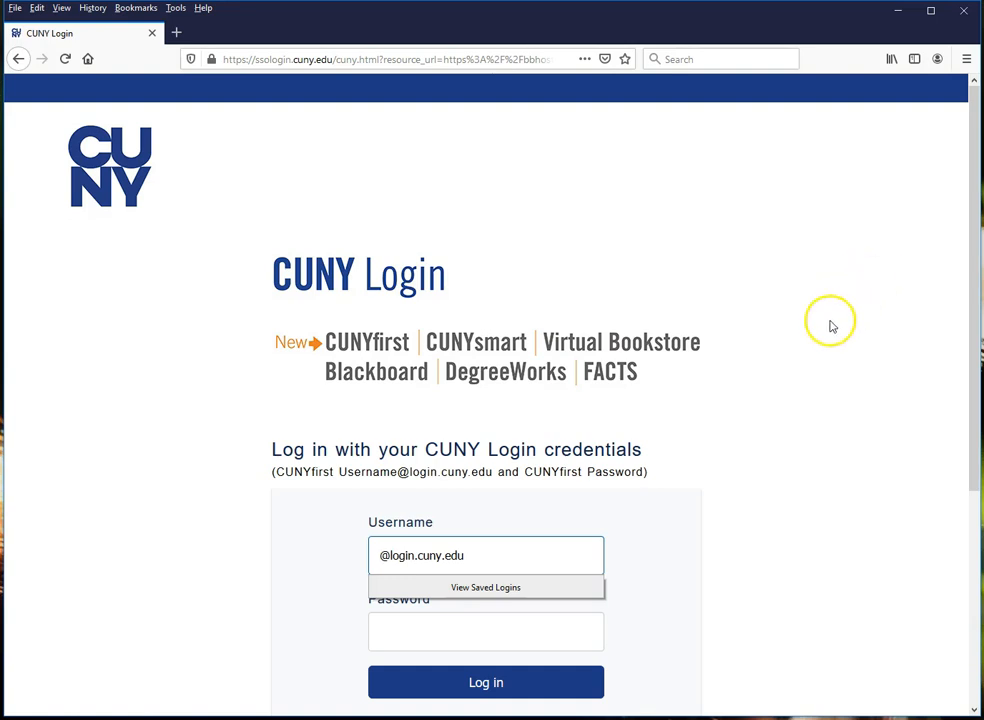
{"action": "mouse_move", "coordinate": [810, 480]}
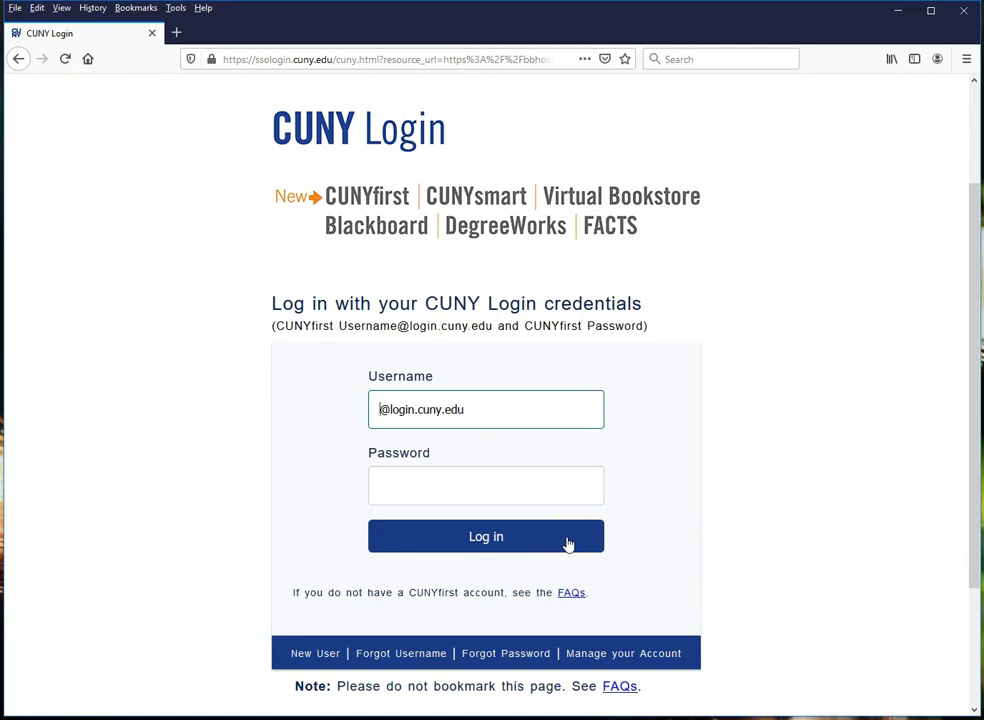
{"action": "mouse_move", "coordinate": [315, 653]}
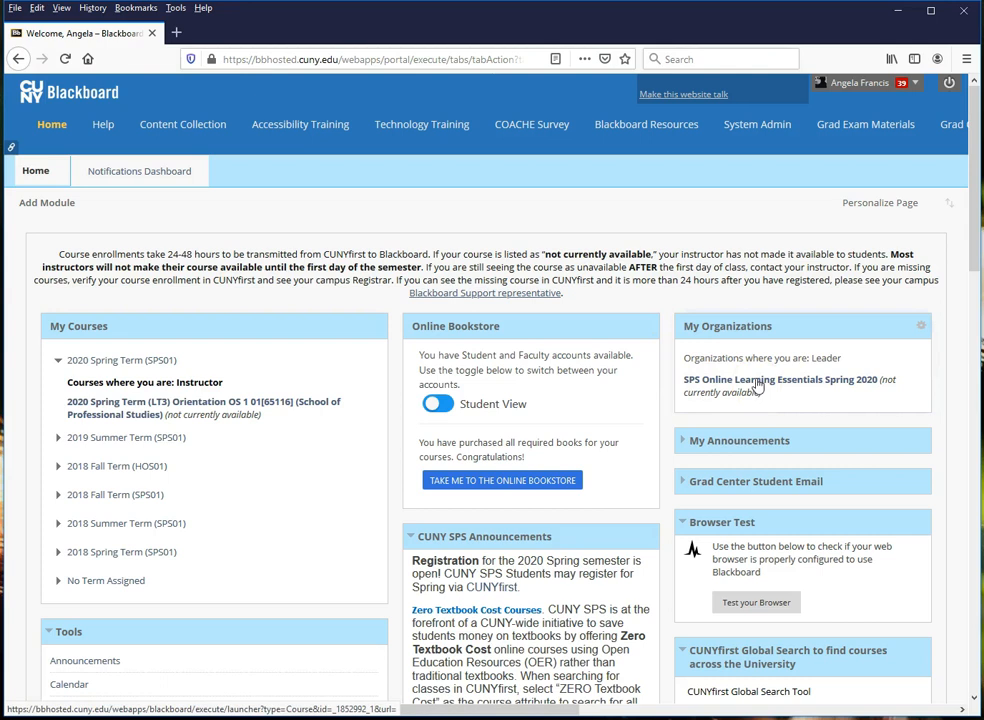
Open SPS Online Learning Essentials Spring 2020 from My Organizations on the Home tab
{"action": "left_click", "coordinate": [753, 380]}
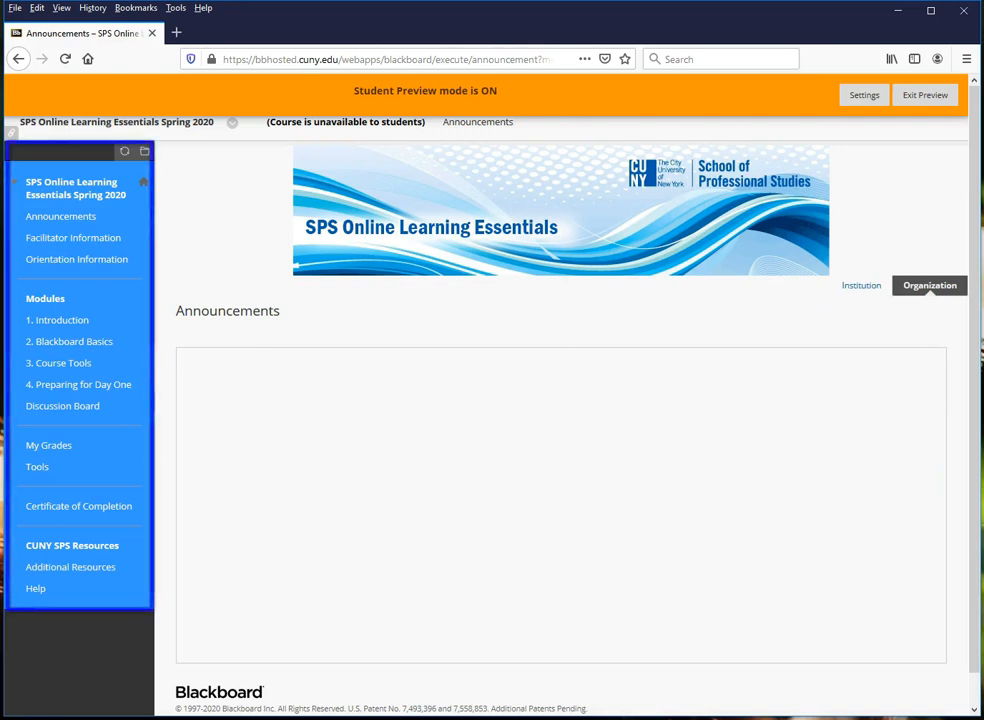
{"action": "mouse_move", "coordinate": [973, 222]}
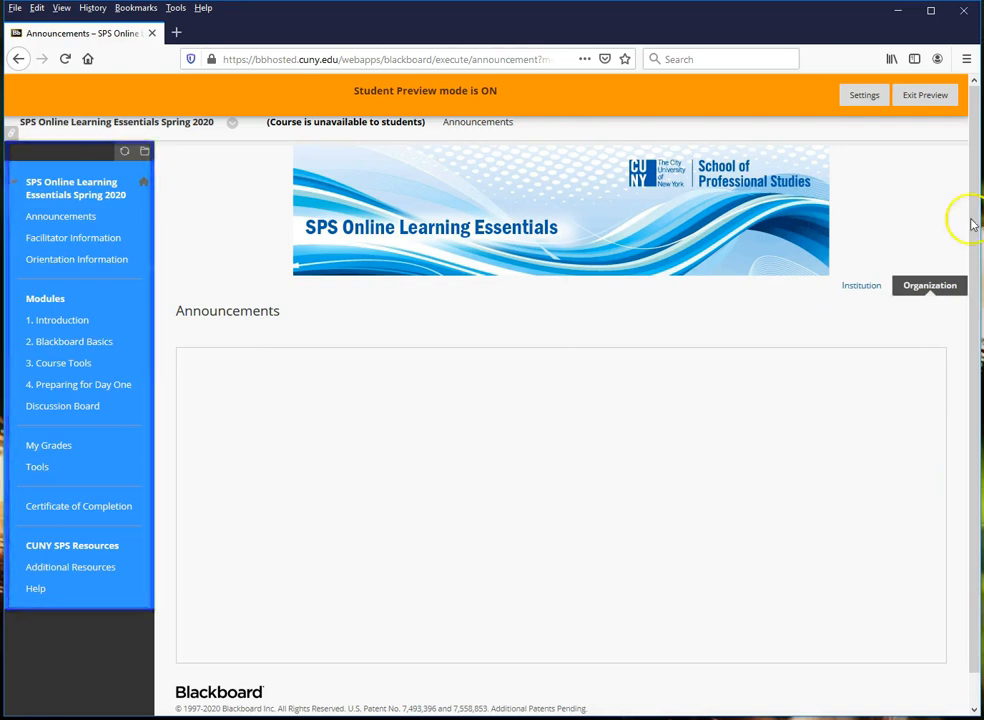